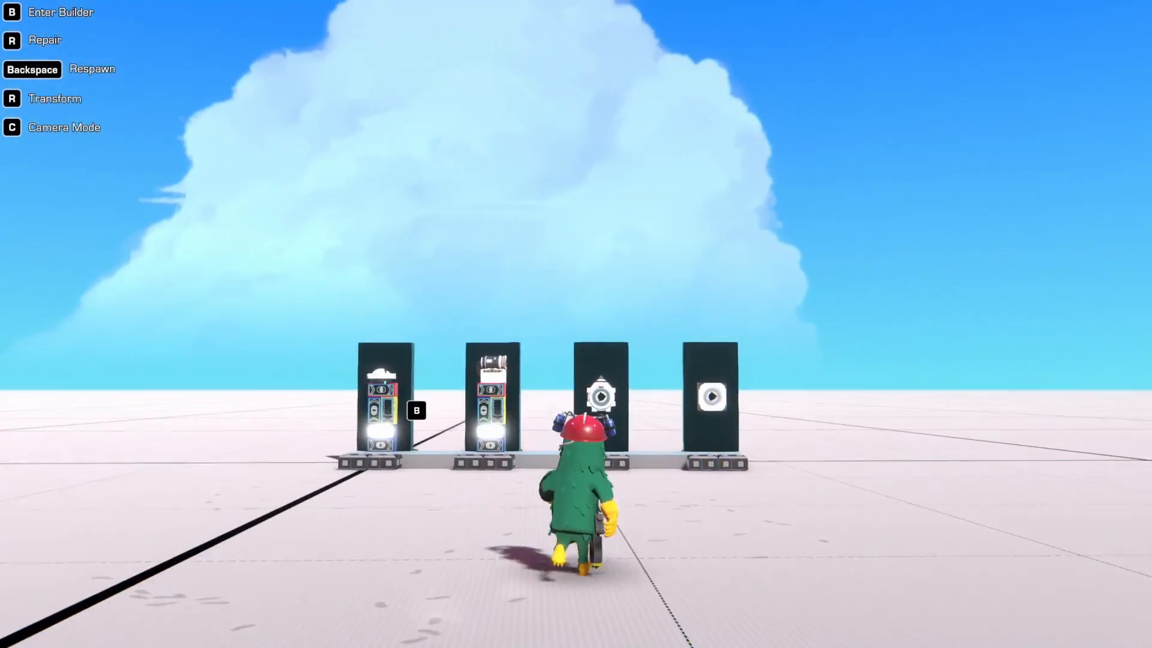
# Walk toward the display pillars holding the sensor and logic blocks.
pyautogui.press('c')
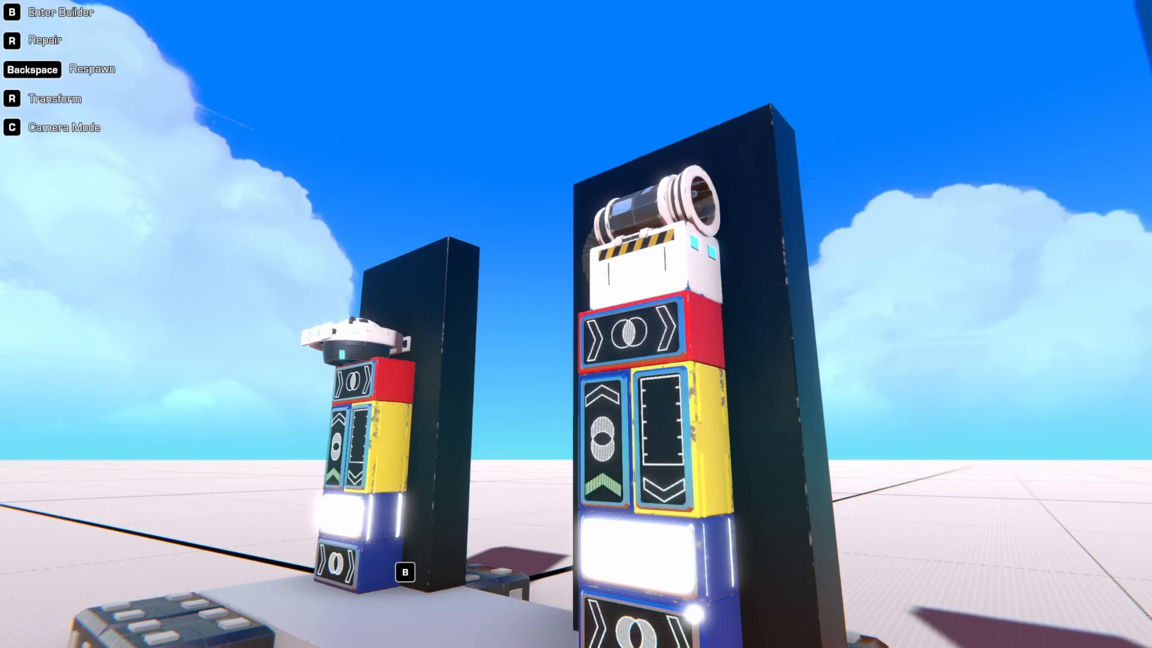
pyautogui.moveTo(577, 324)
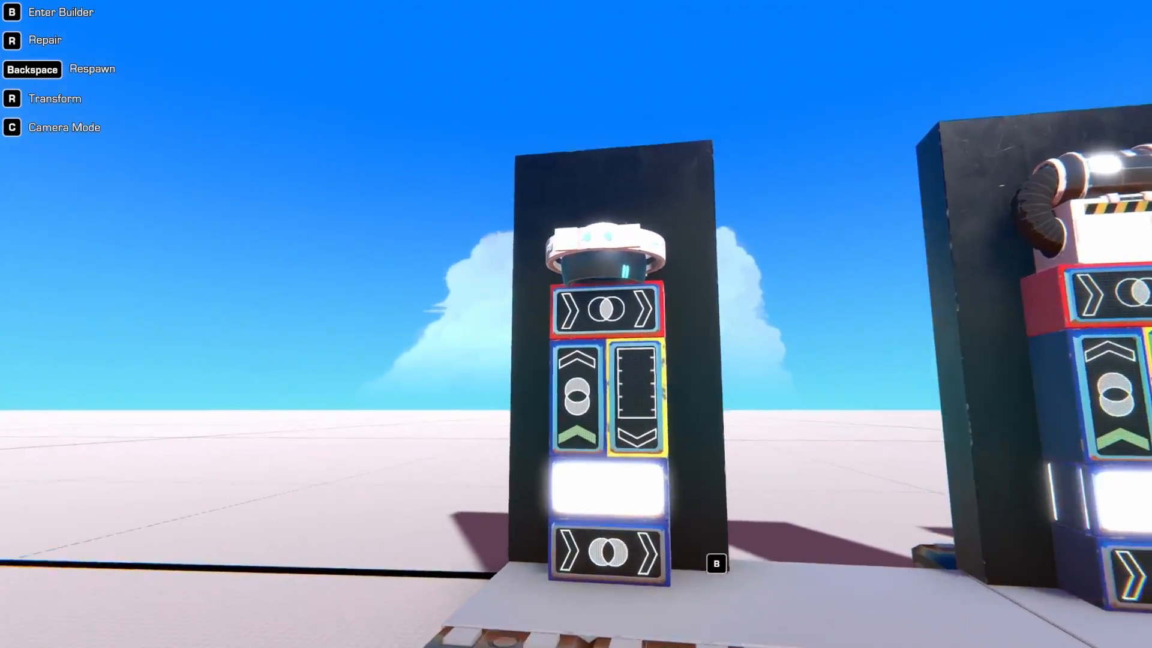
pyautogui.moveTo(576, 324)
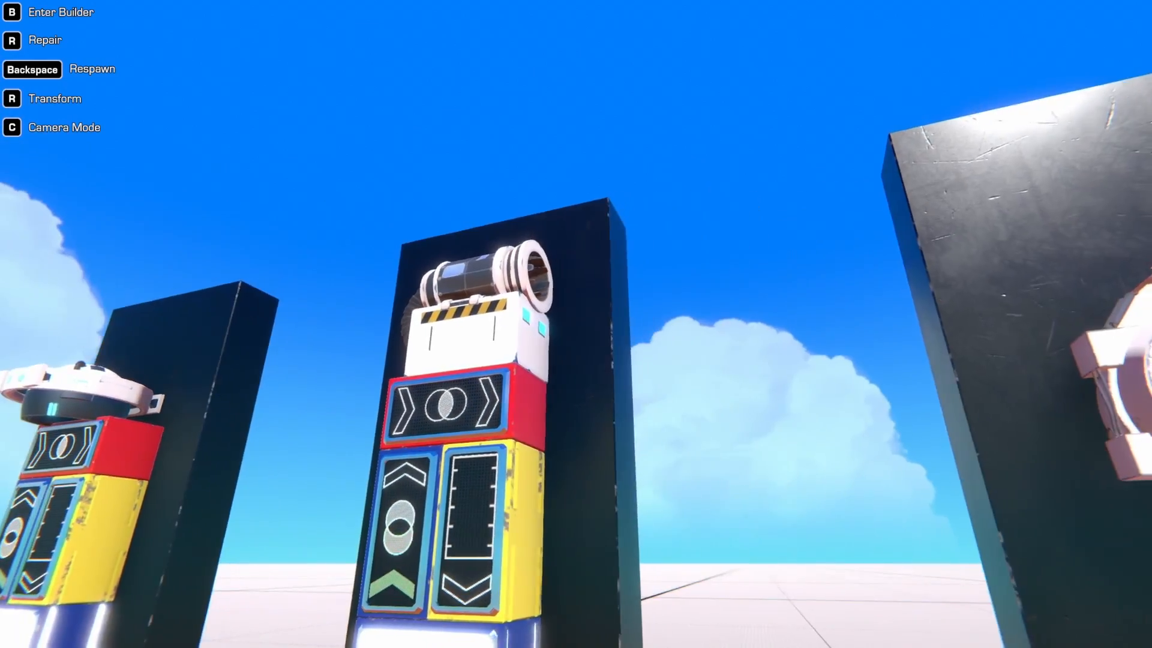
pyautogui.moveTo(576, 324)
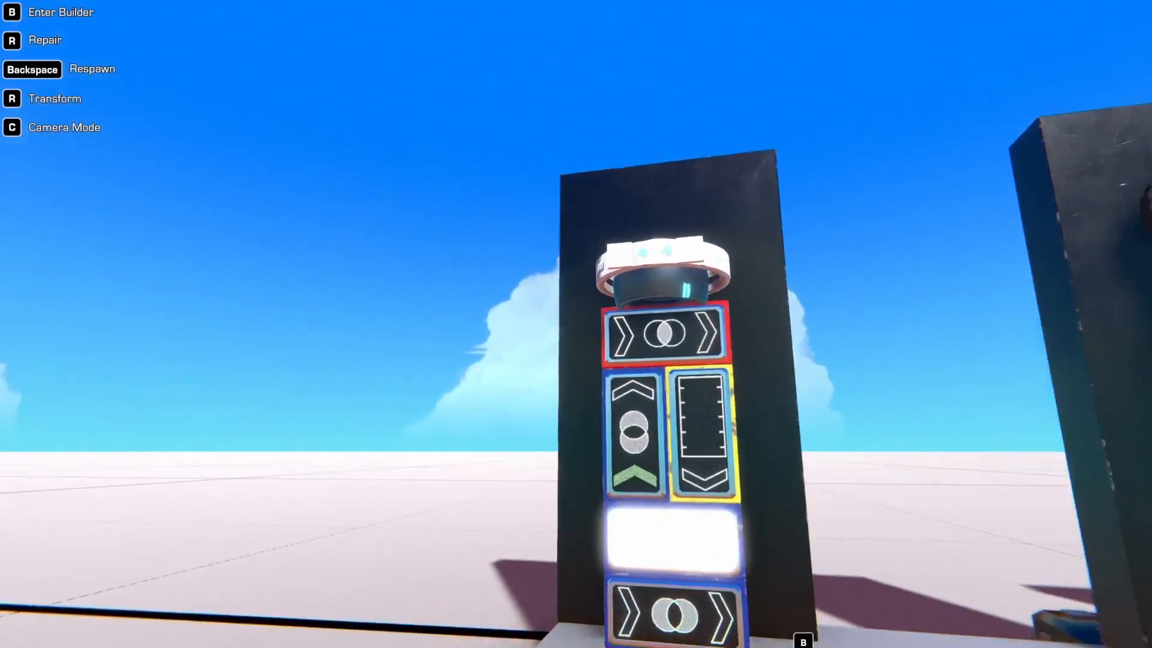
pyautogui.moveTo(576, 324)
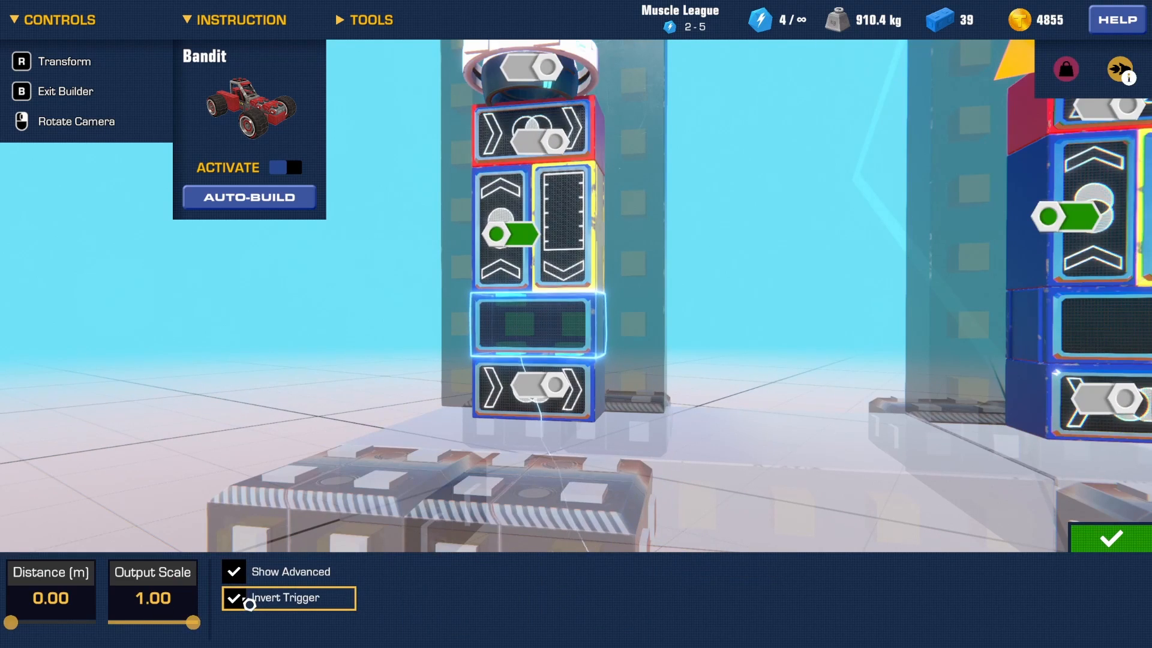
pyautogui.moveTo(60, 621)
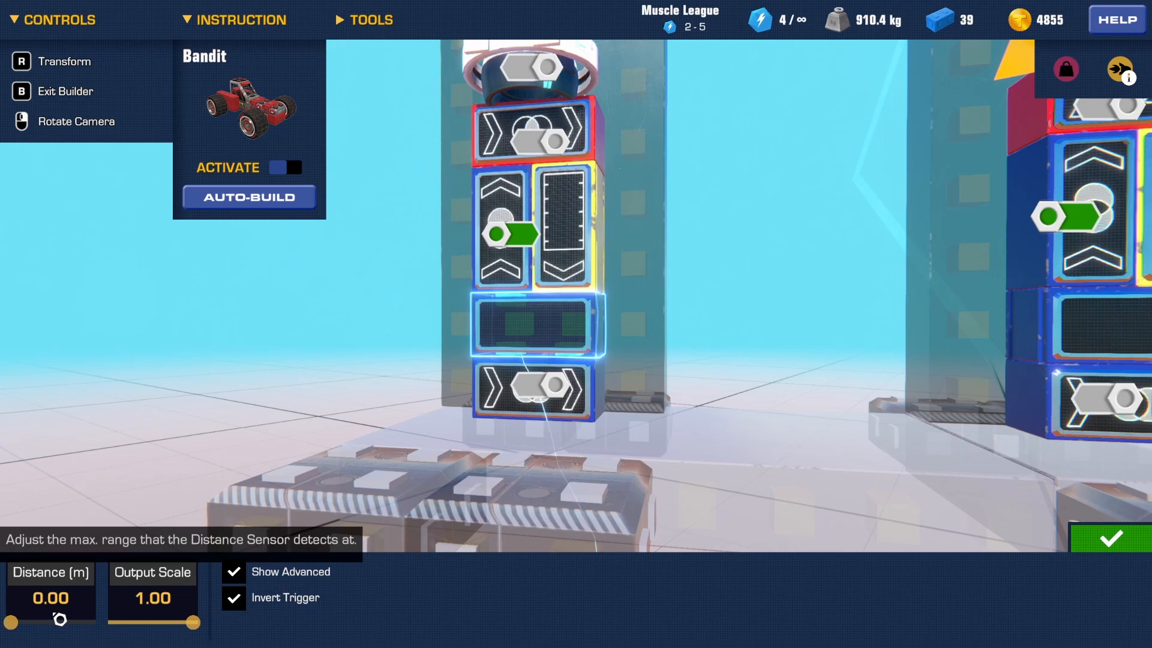
pyautogui.moveTo(513, 326)
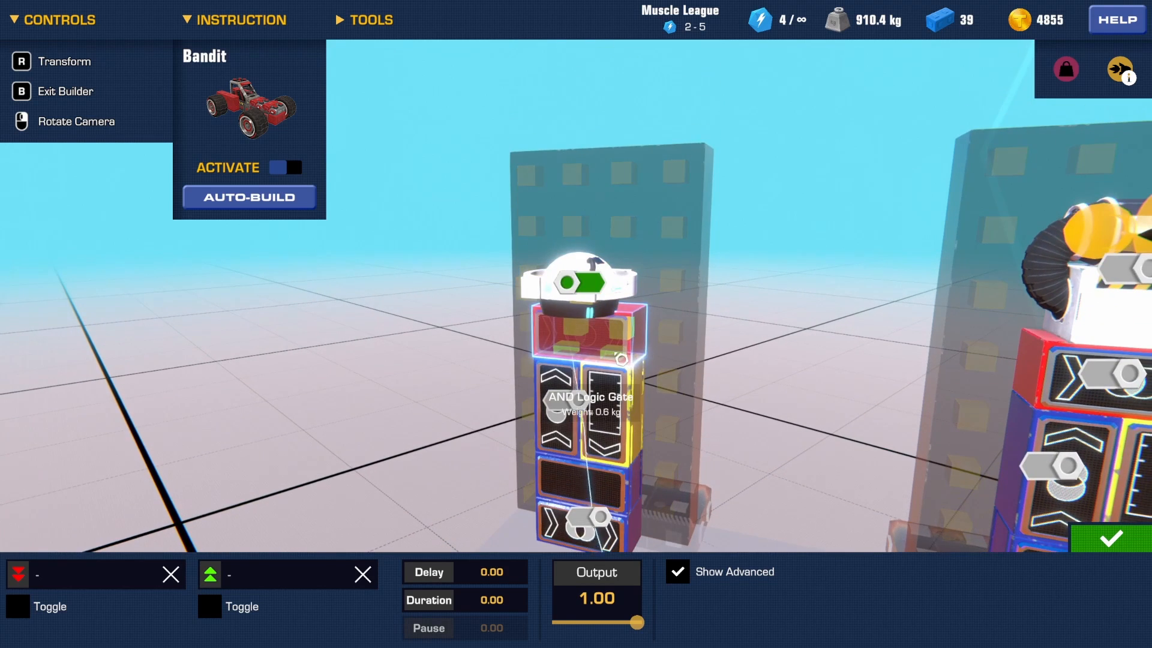
pyautogui.moveTo(589, 287)
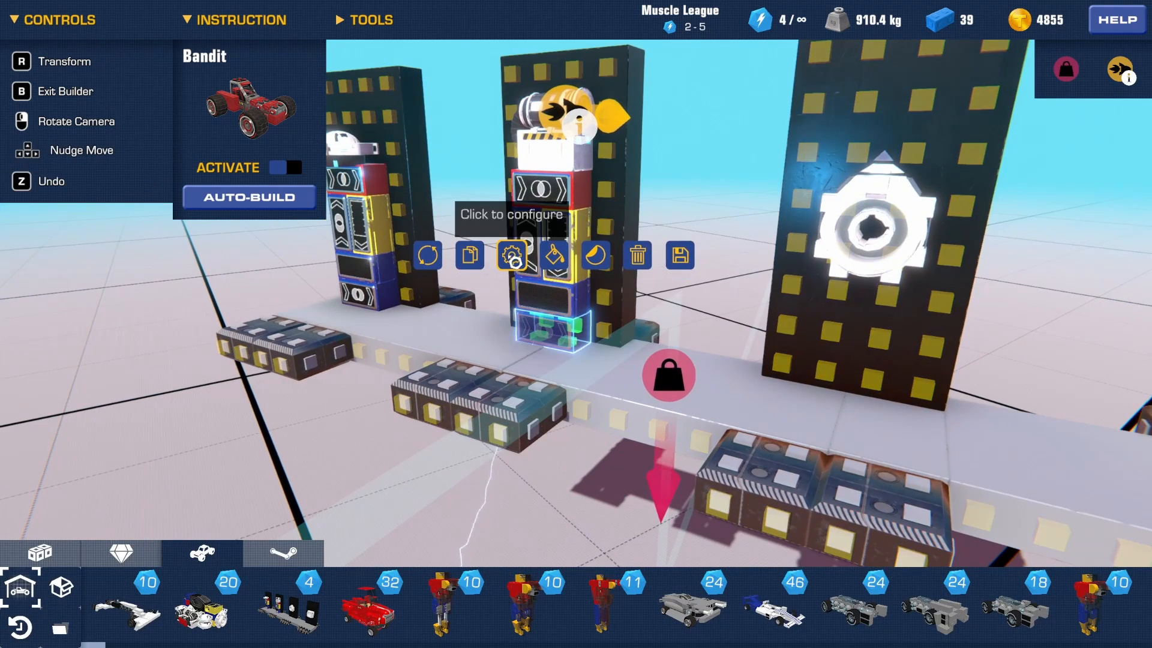
pyautogui.click(511, 256)
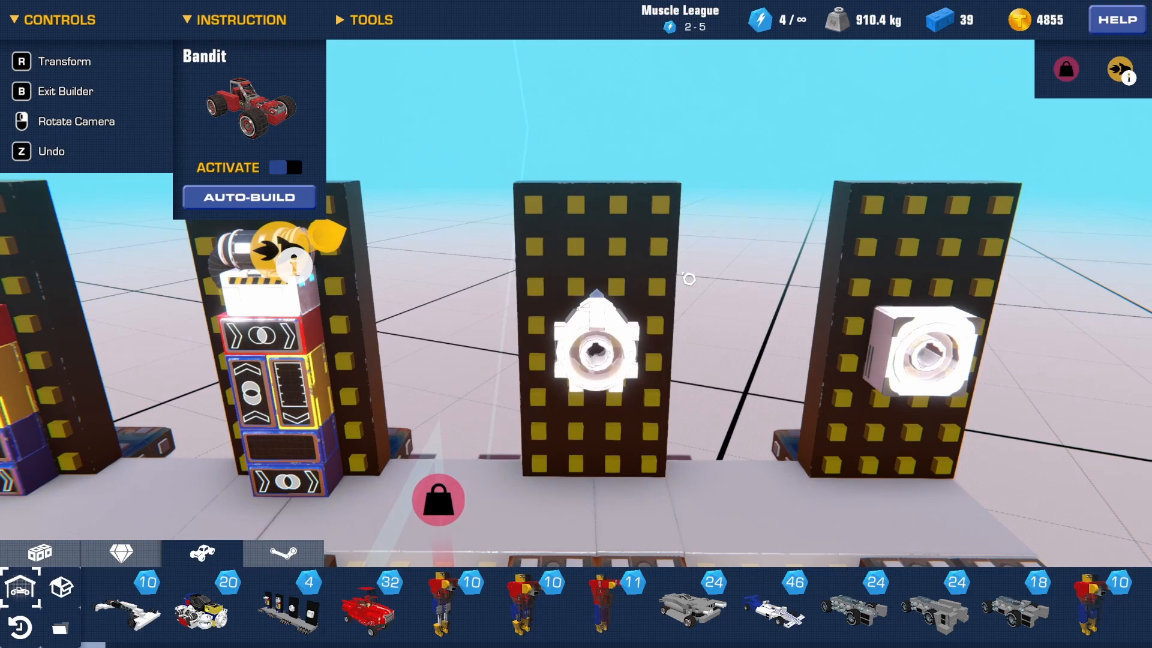
pyautogui.click(599, 350)
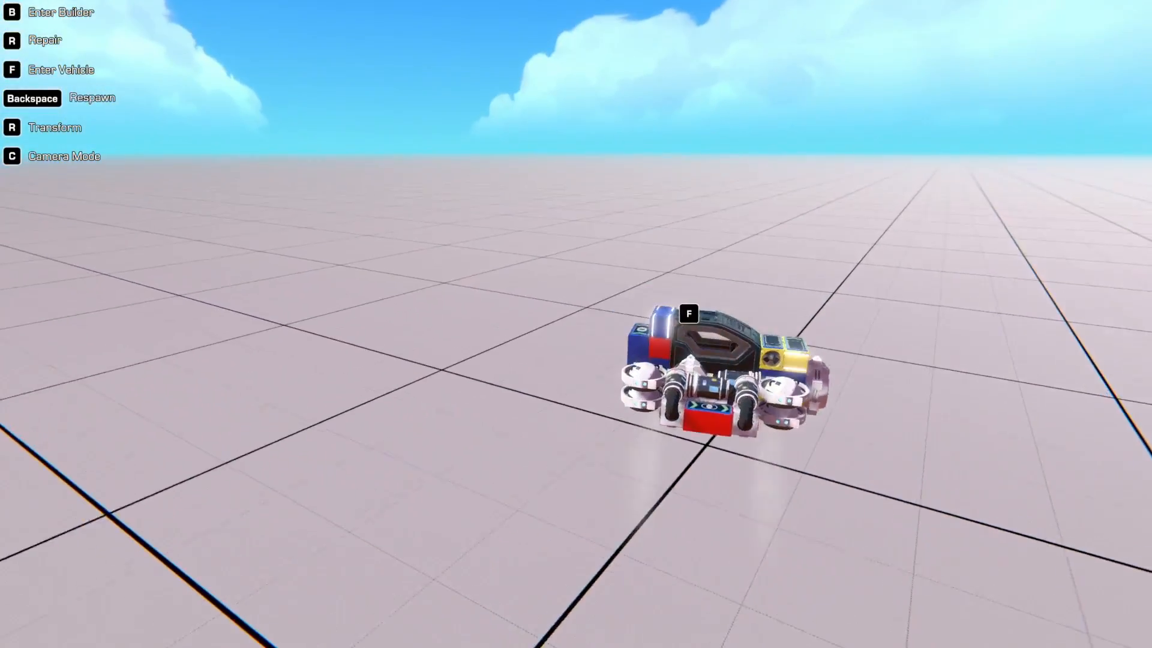
# Climb into the drone resting on the open ground.
pyautogui.press('f')
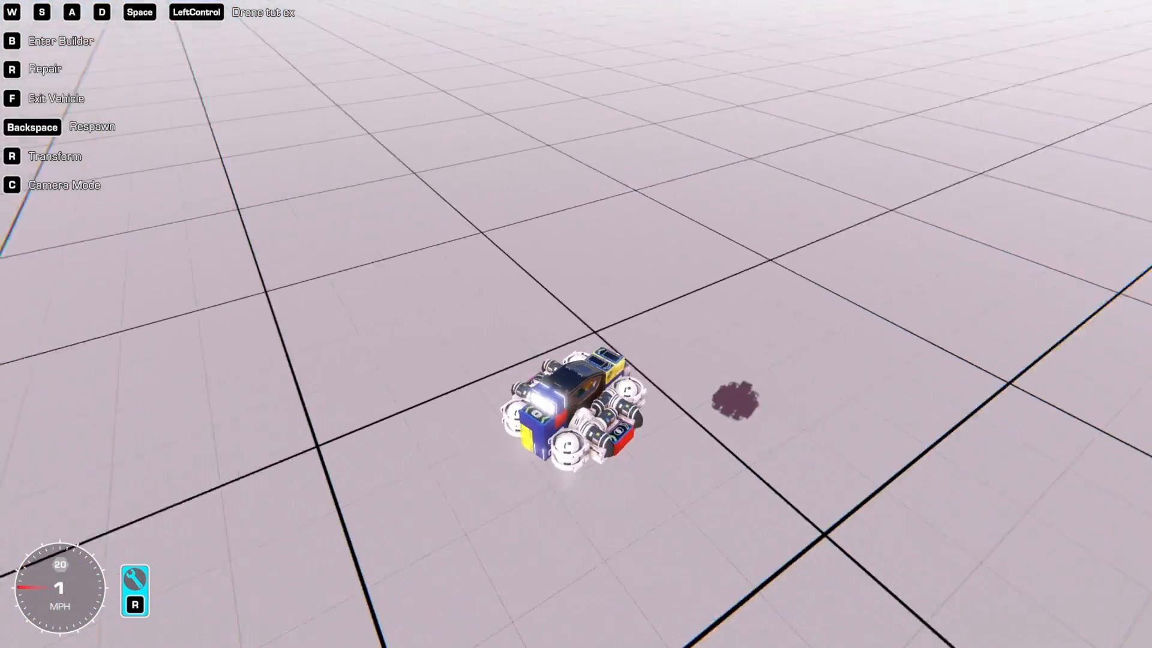
# Throttle up and fly the self-stabilizing drone high into the sky.
pyautogui.press('w')
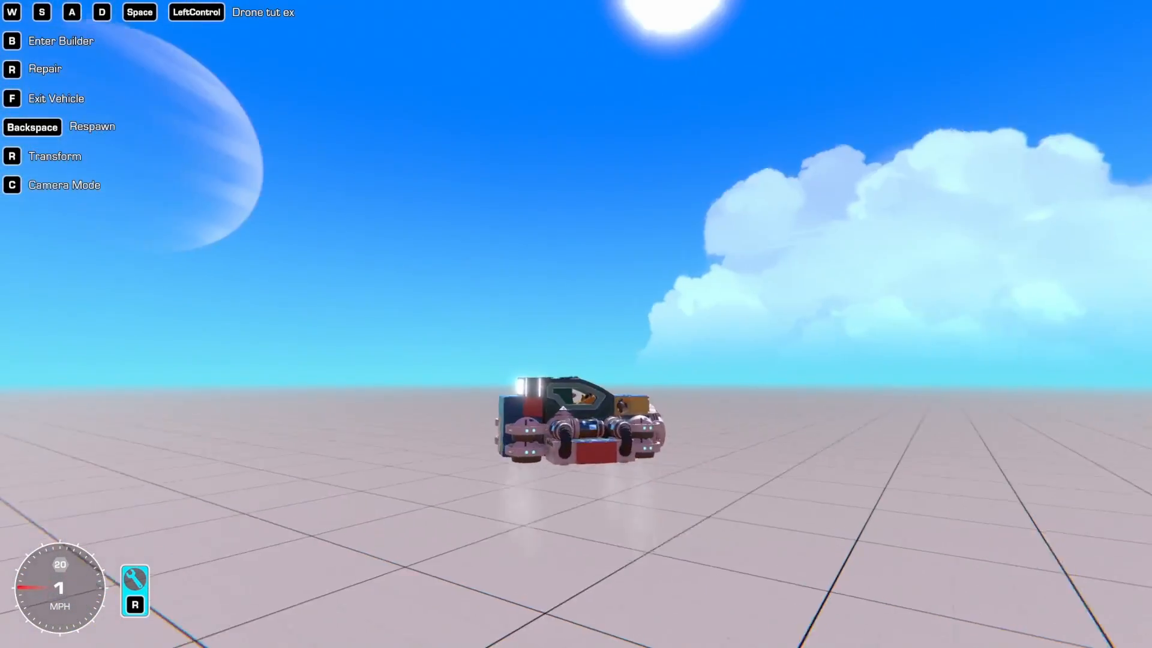
pyautogui.press('Space')
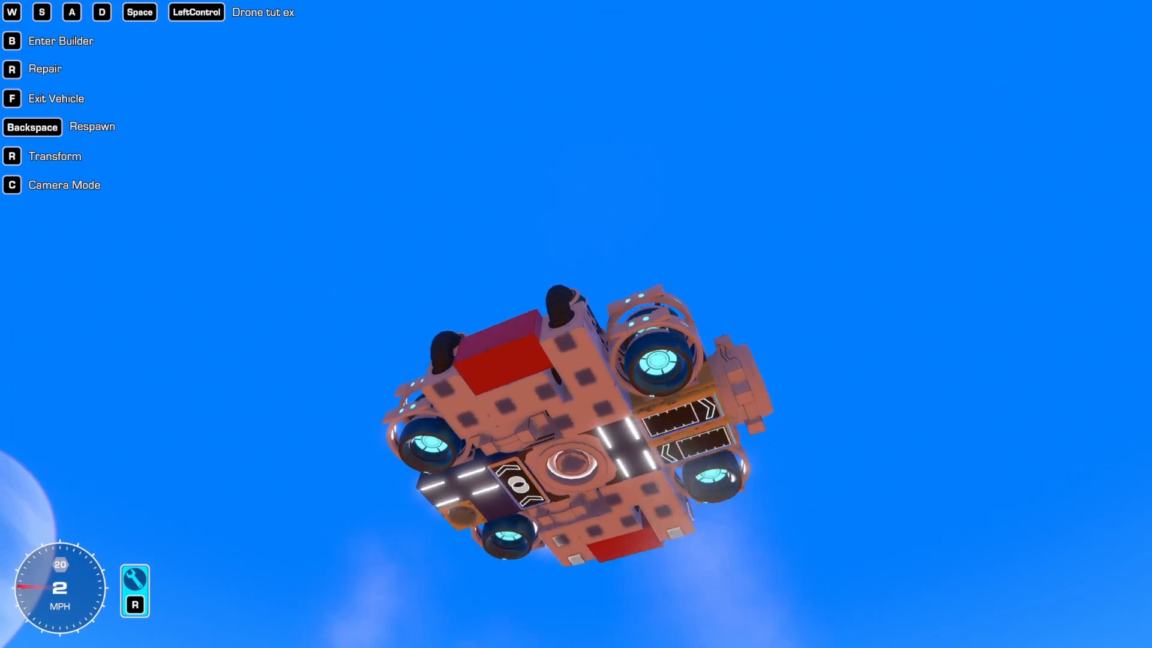